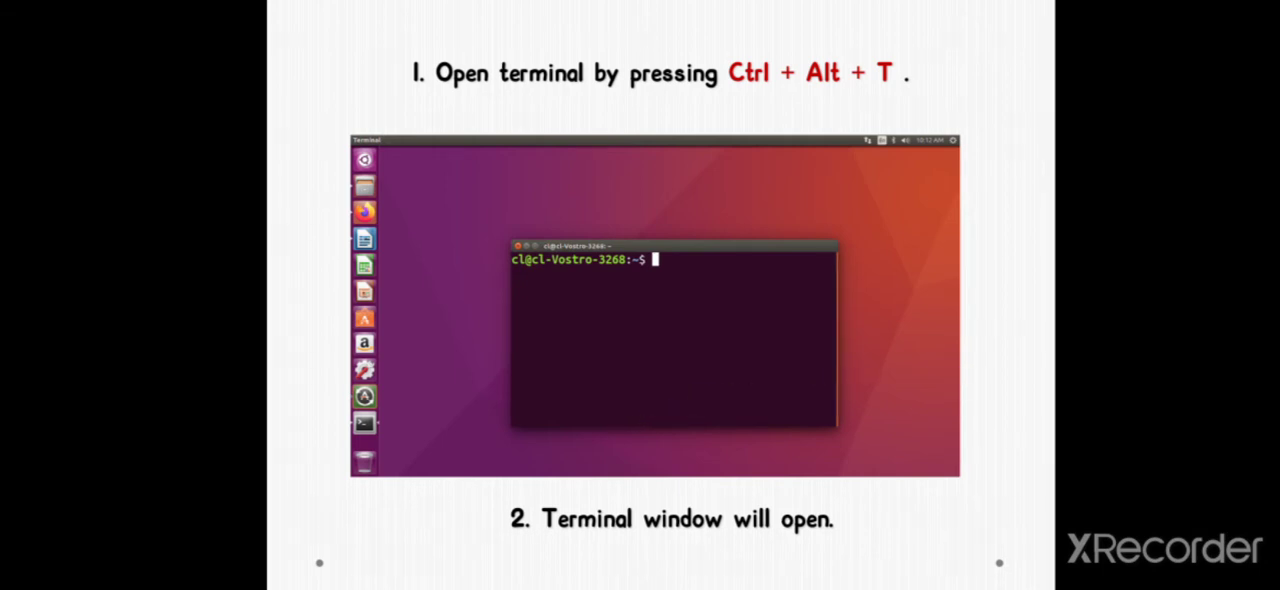
Advance past the 'sudo apt-get update' slide to where the update finishes at the $ prompt.
type("sudo apt-get update")
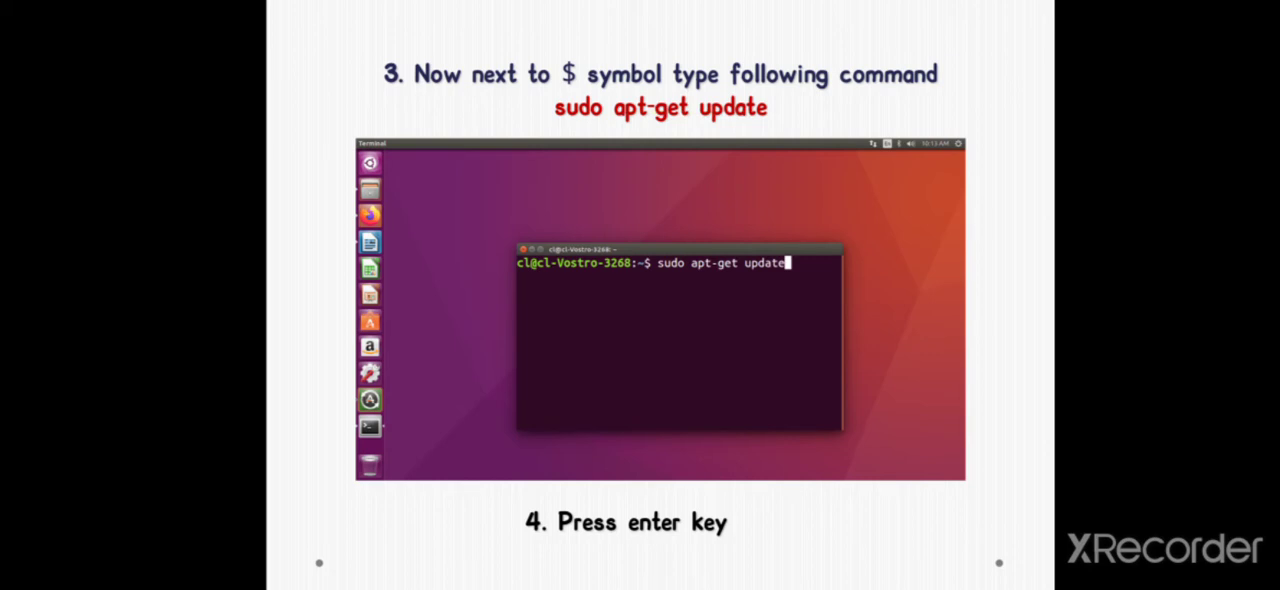
left_click_drag(690, 264, 784, 264)
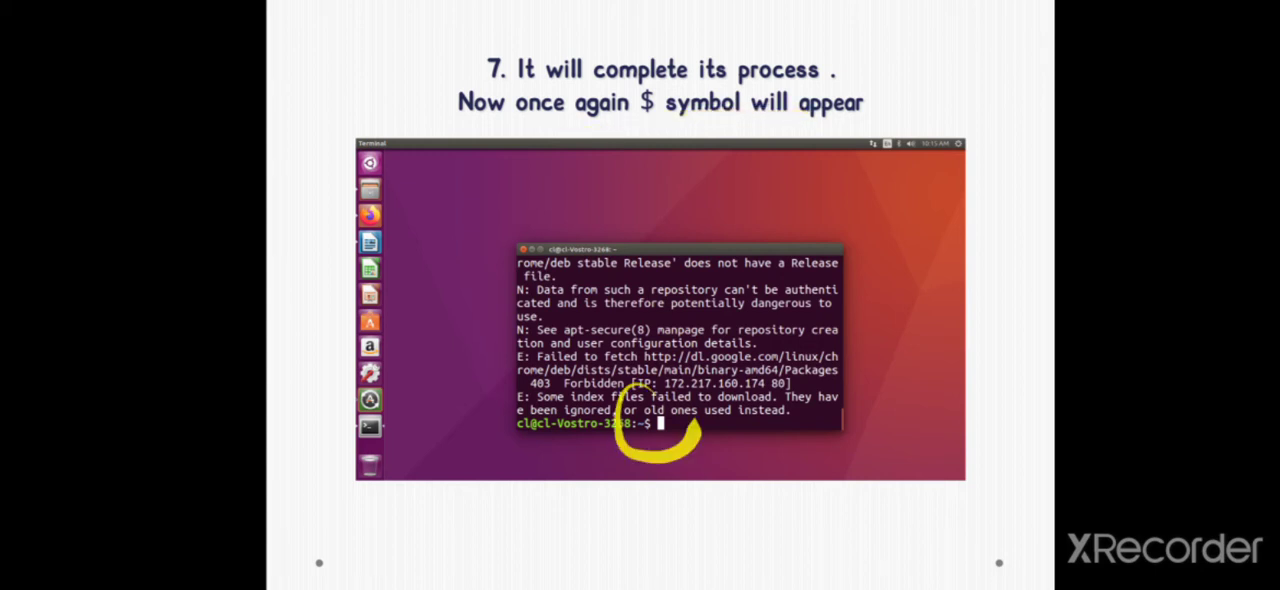
Advance past the 'sudo apt-get install libglu1-mesa-dev freeglut3-dev mesa-common-dev' slide to the gedit step.
type("sudo apt-get install libglu1-mesa-dev freeglut3-dev mesa-common-dev")
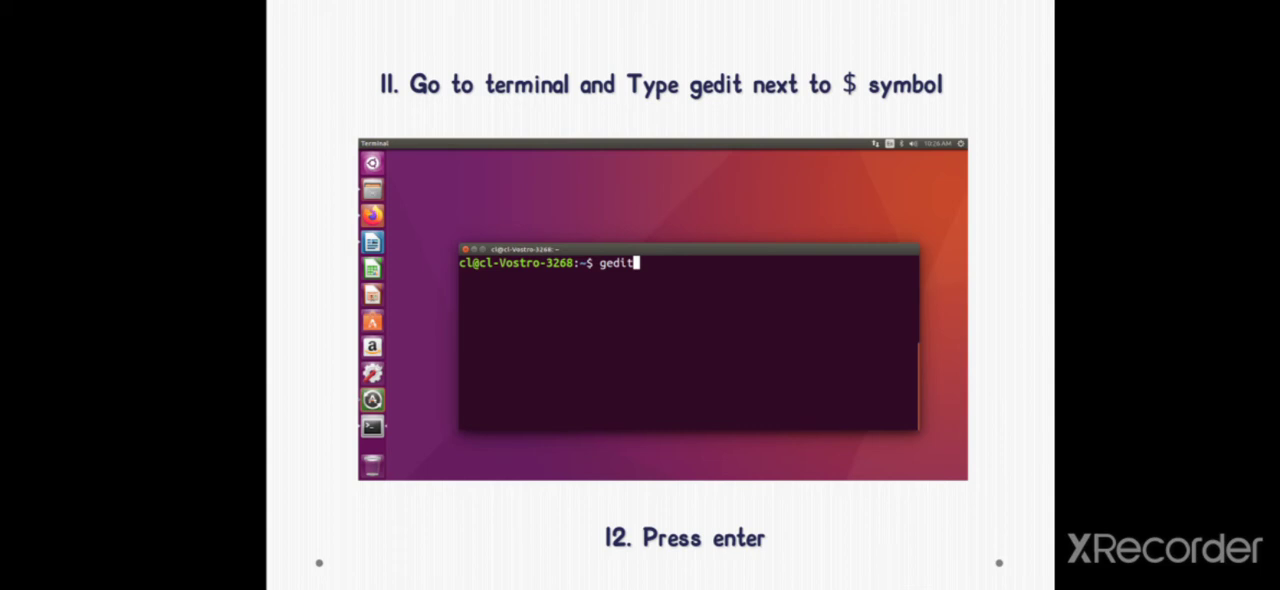
Move on from the gedit launch to the 'g++ main.cpp -o firstOpenGlApp -lglut -lGLU -lGL' compile slide.
key("enter")
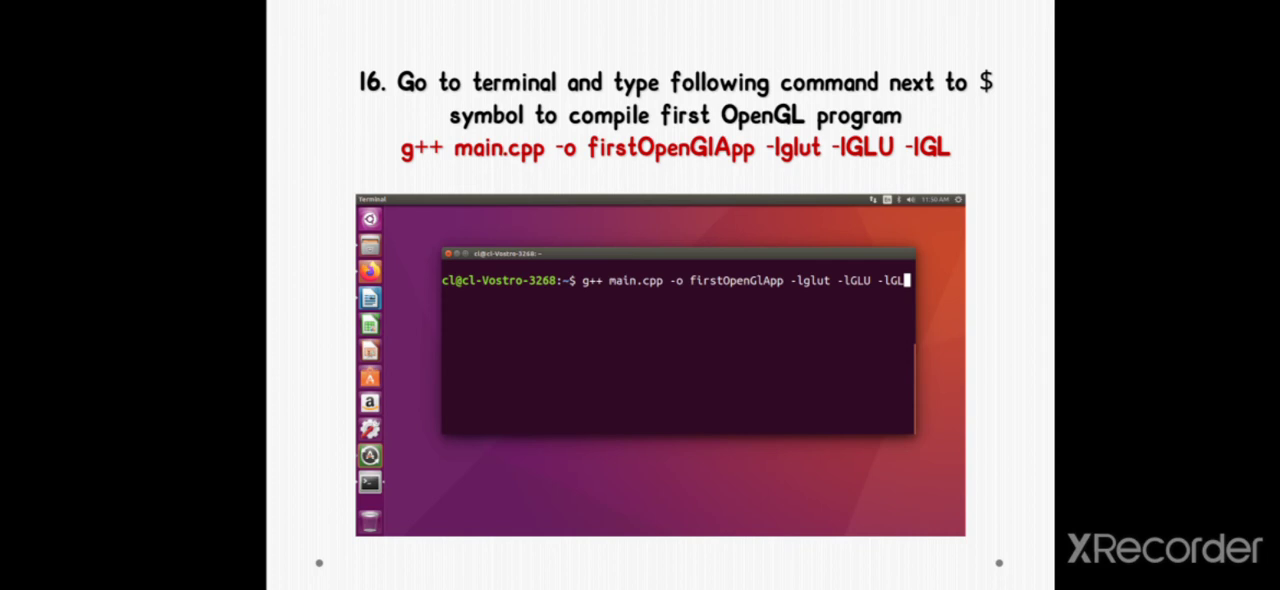
Advance past step 17 to the './firstOpenGlApp' run-command slides 18–19.
left_click_drag(604, 296, 856, 290)
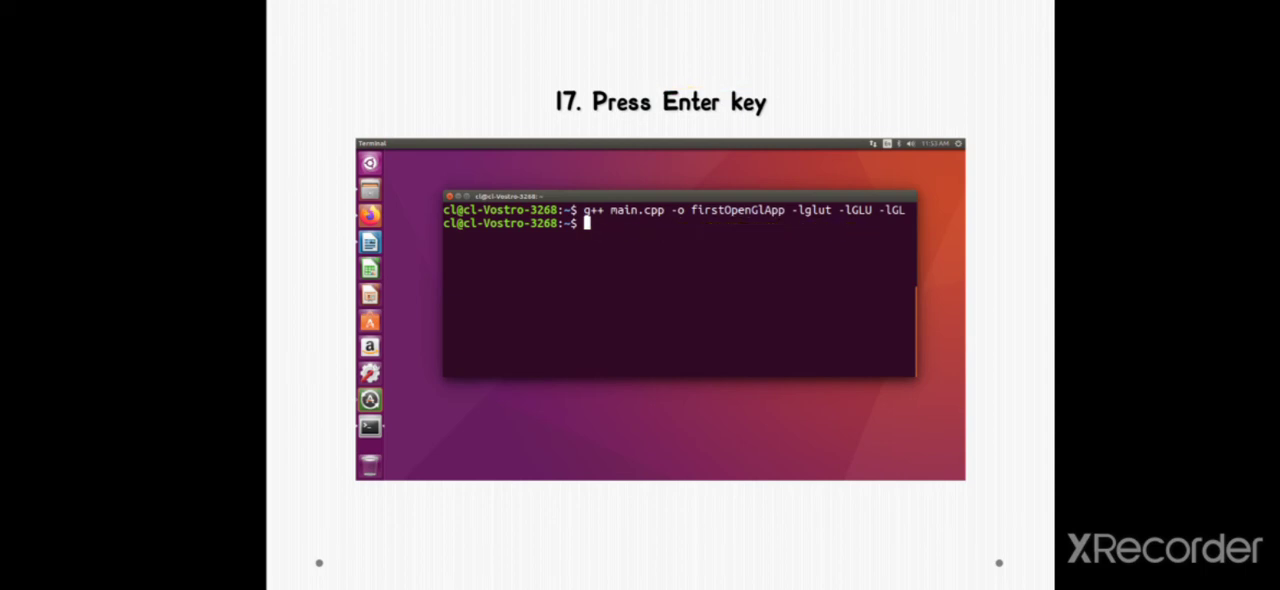
type("./firstOpenGlApp")
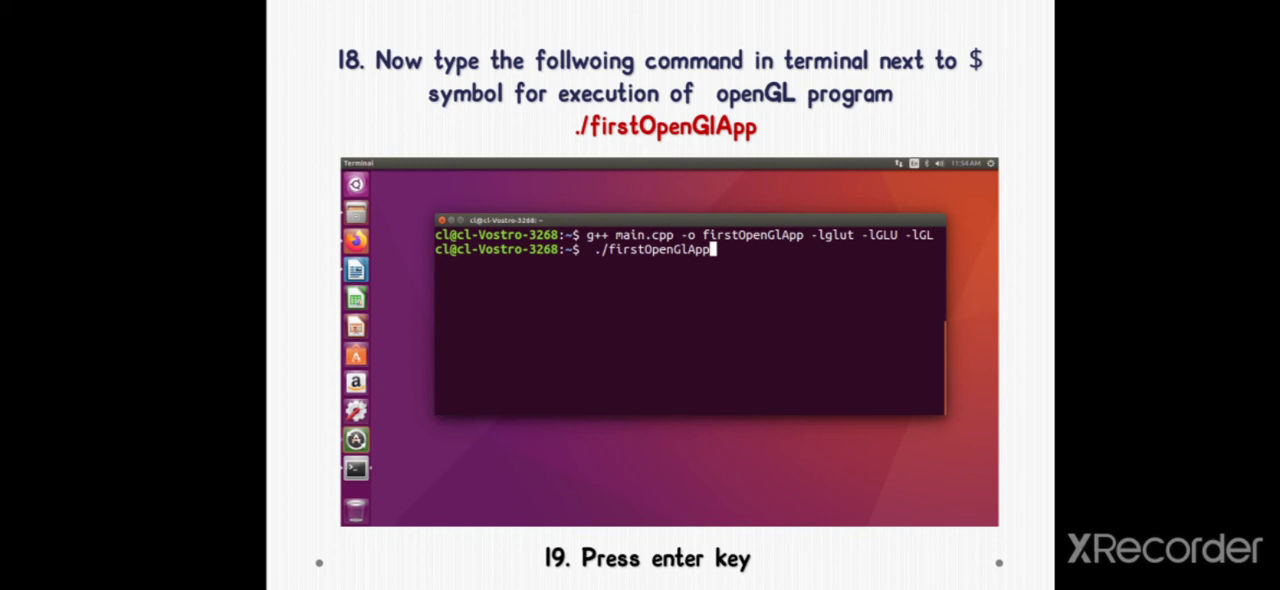
Move on to the step 3 slide showing the package-update output returning to the $ prompt.
key("enter")
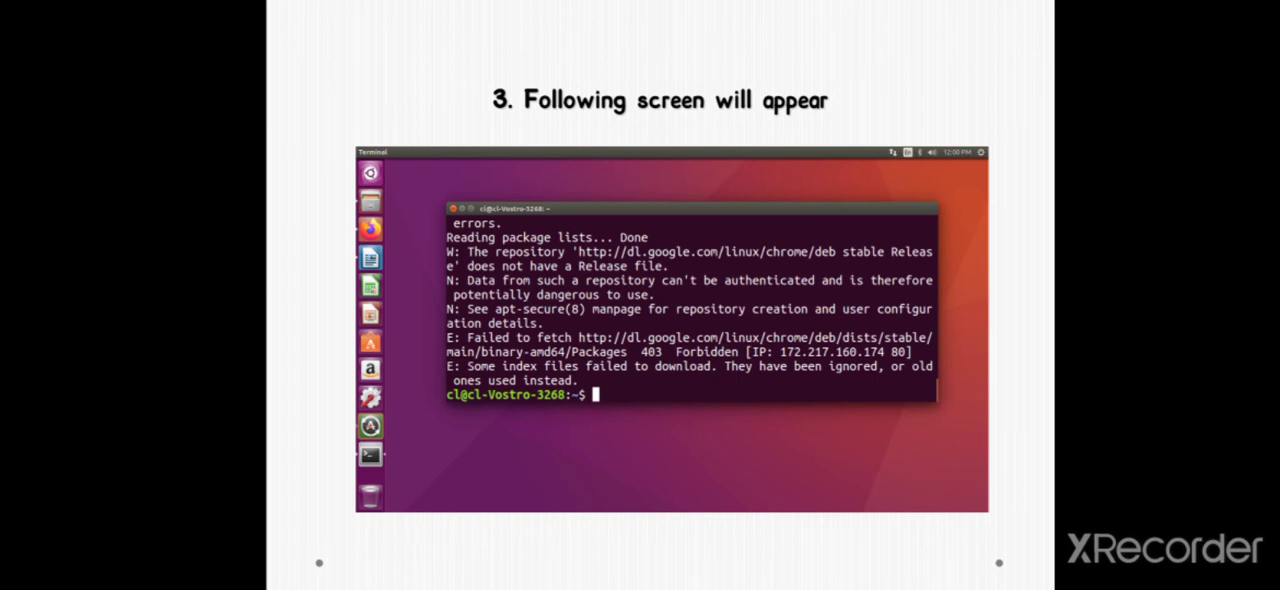
Advance to the steps 4–5 slide with 'sudo apt-get install g++' at the prompt.
left_click_drag(620, 224, 890, 370)
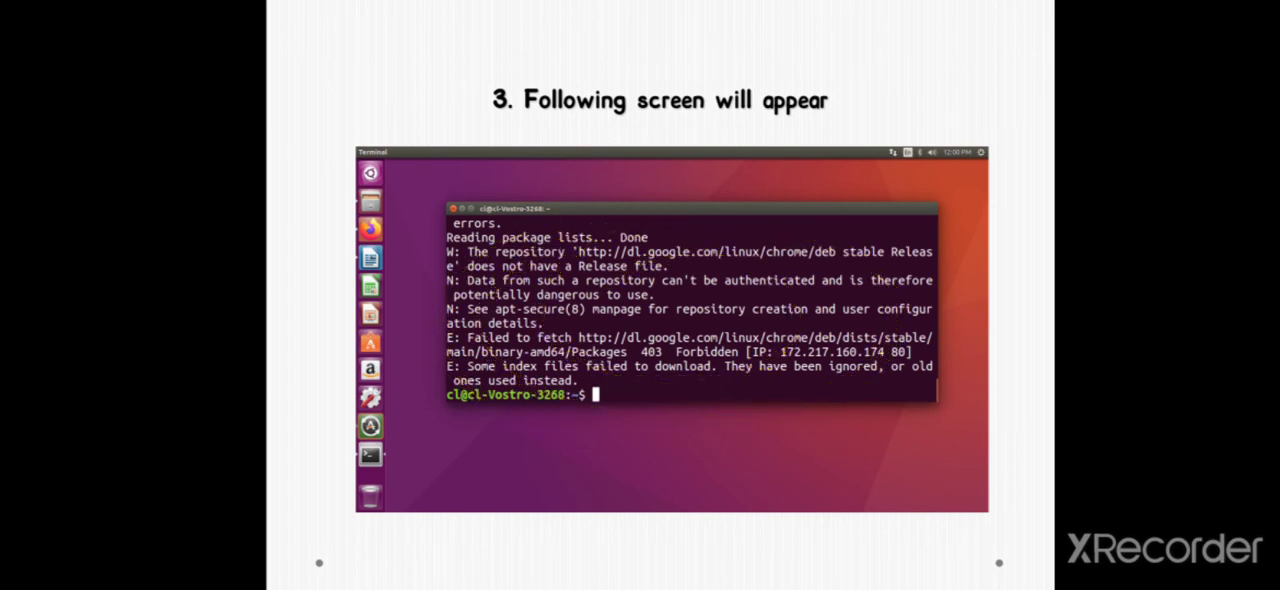
type("sudo apt-get install g++")
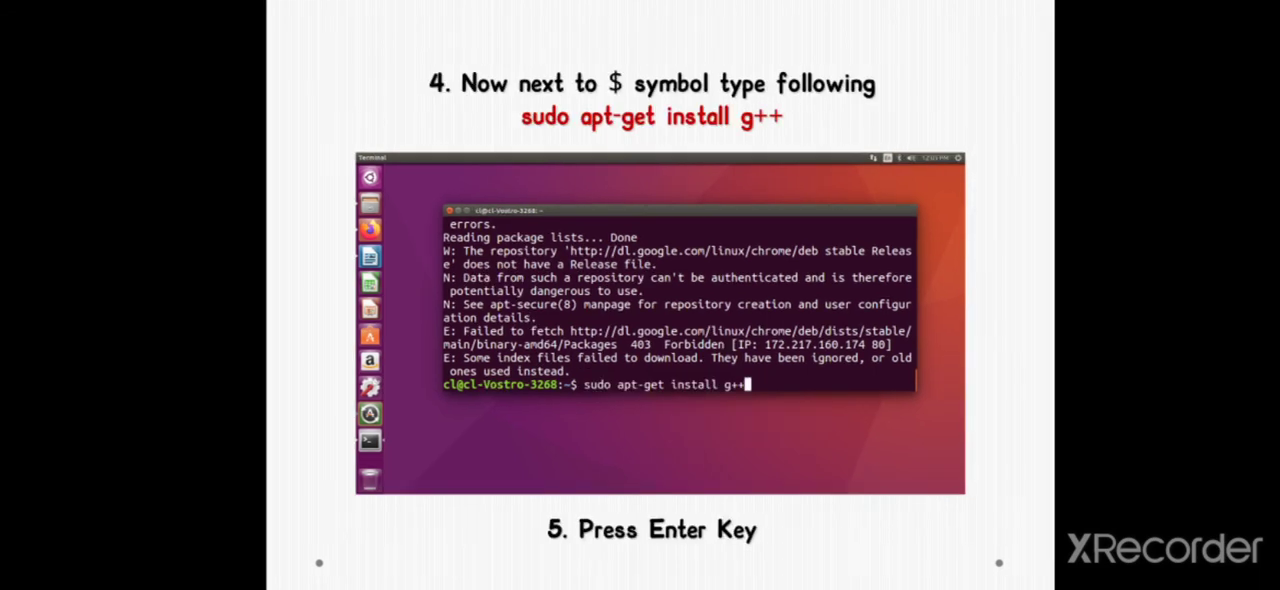